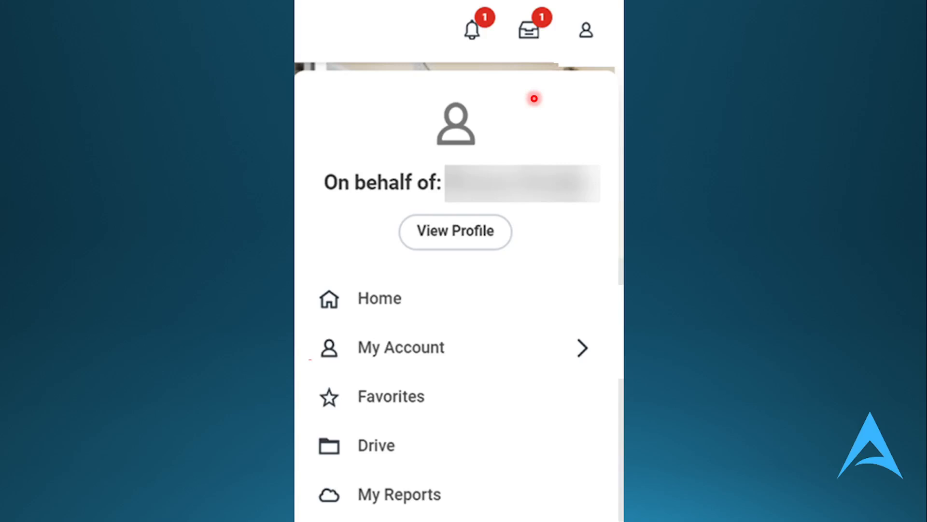
{"action": "mouse_move", "coordinate": [523, 151]}
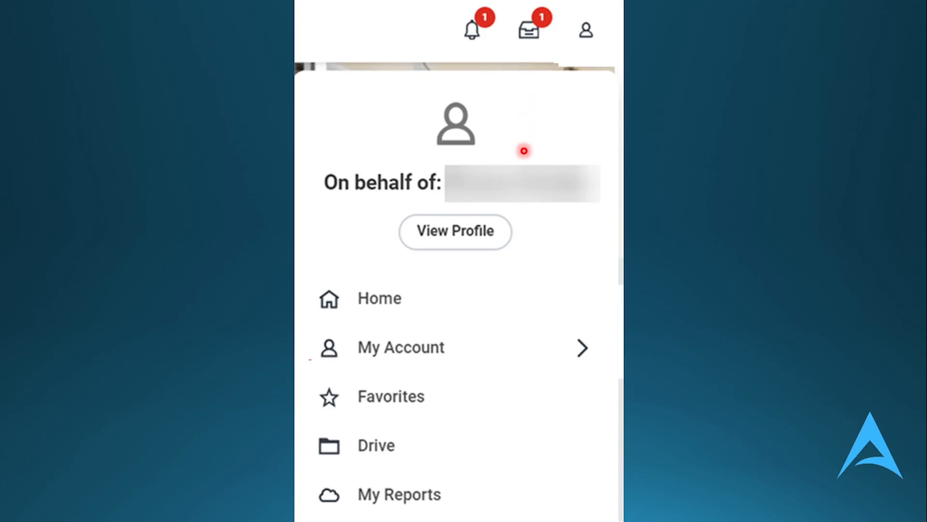
{"action": "mouse_move", "coordinate": [535, 261]}
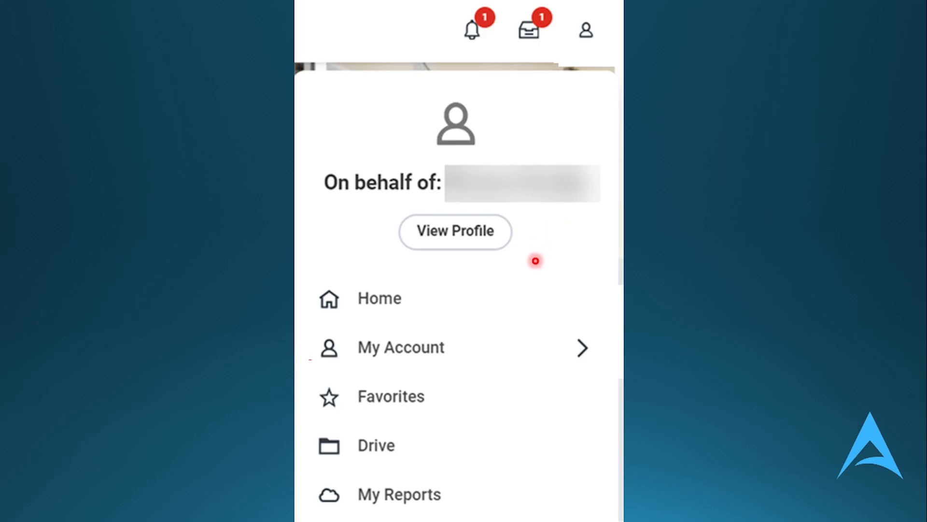
{"action": "mouse_move", "coordinate": [452, 282]}
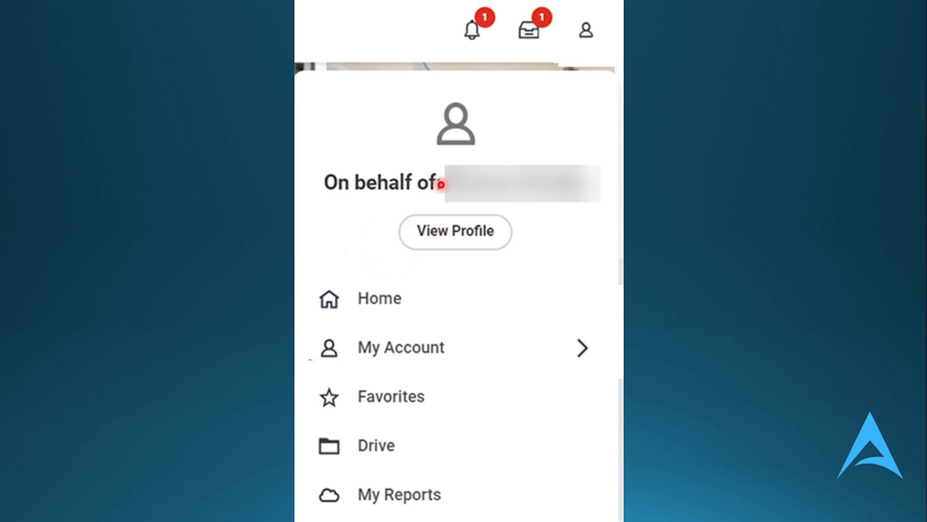
{"action": "mouse_move", "coordinate": [586, 28]}
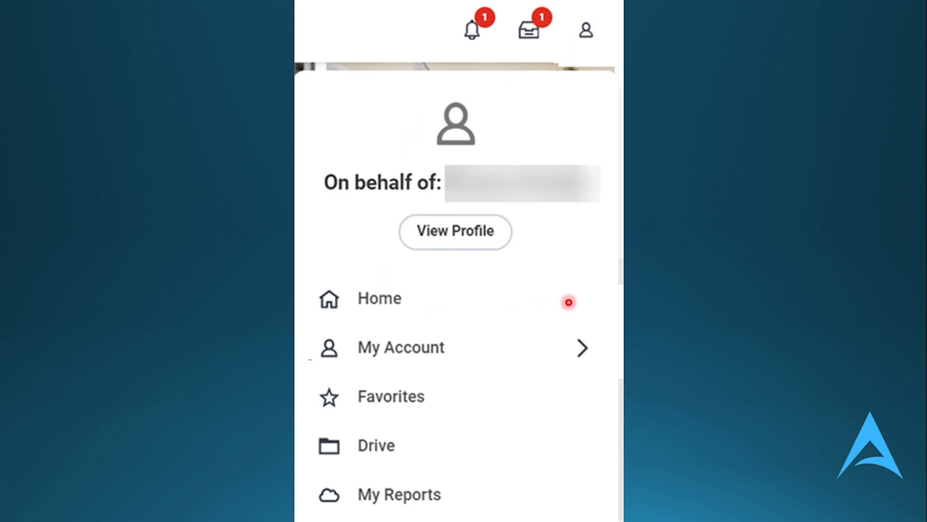
{"action": "mouse_move", "coordinate": [518, 298]}
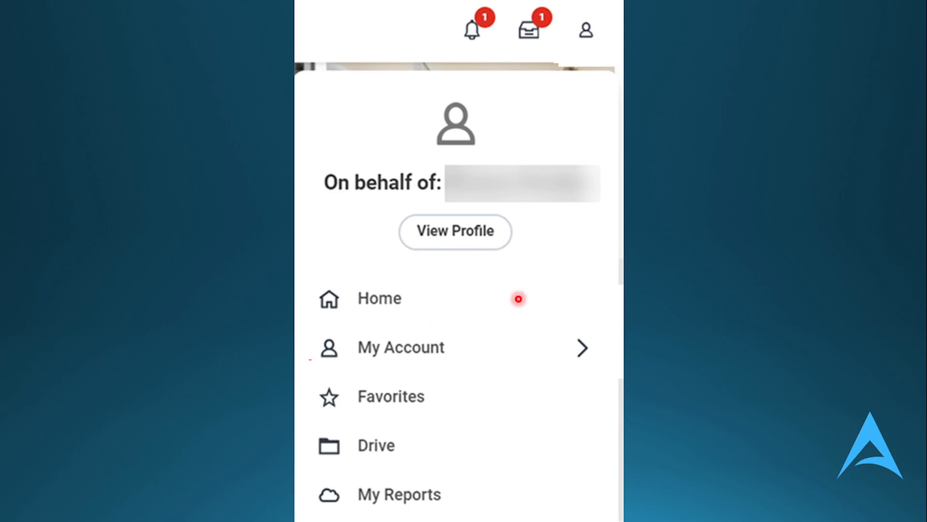
{"action": "mouse_move", "coordinate": [438, 262]}
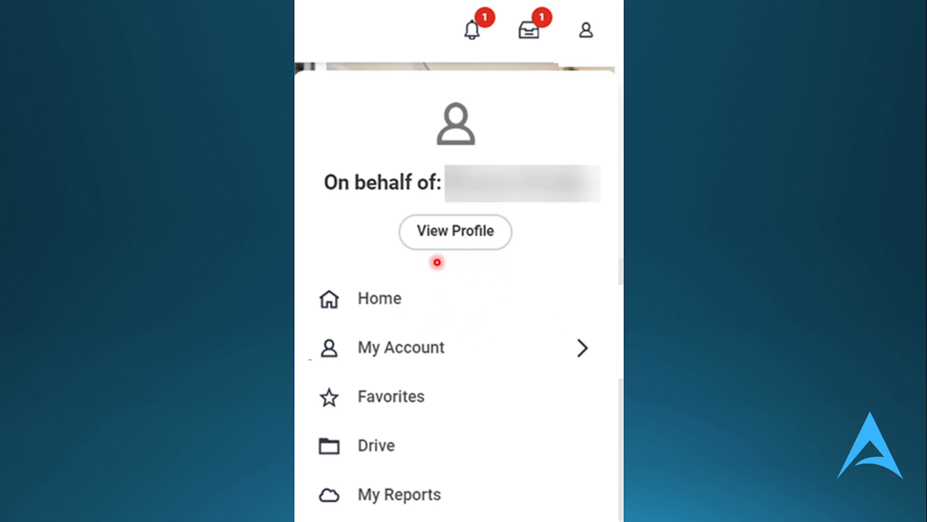
{"action": "mouse_move", "coordinate": [382, 211]}
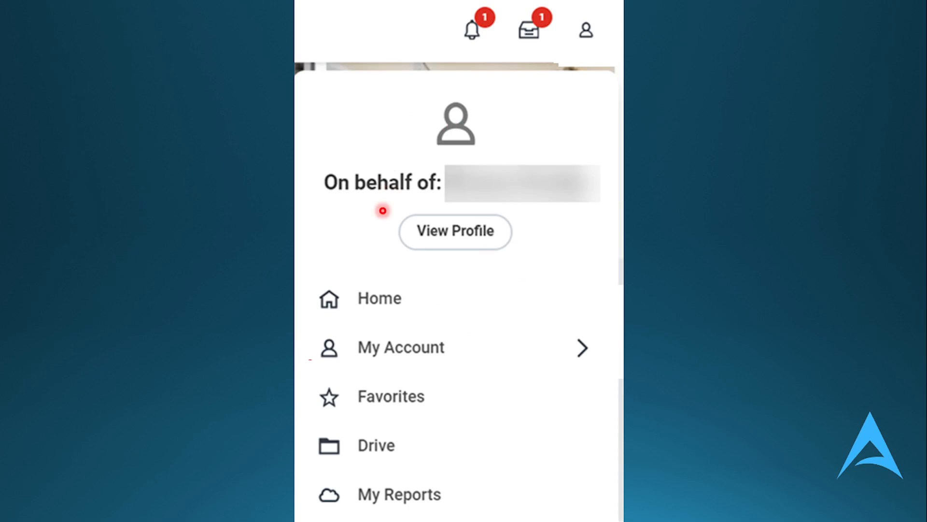
{"action": "mouse_move", "coordinate": [374, 237]}
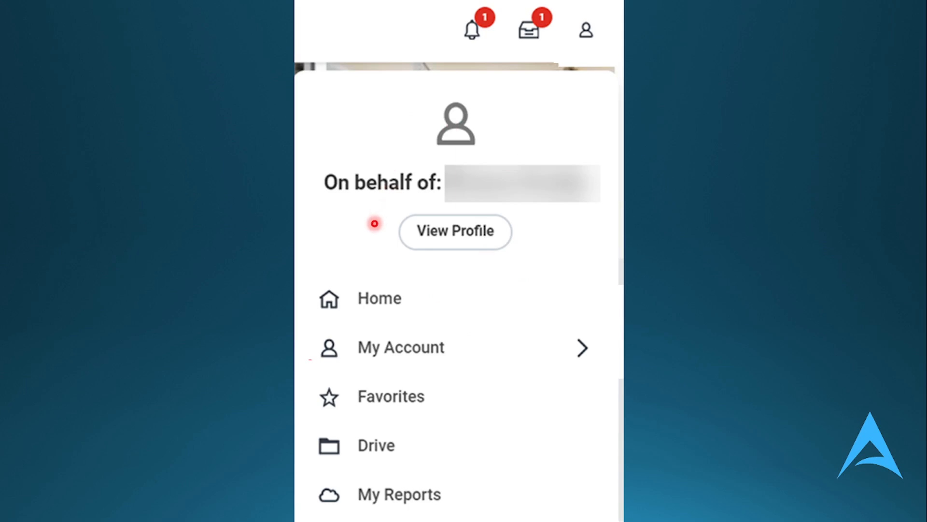
{"action": "mouse_move", "coordinate": [486, 392]}
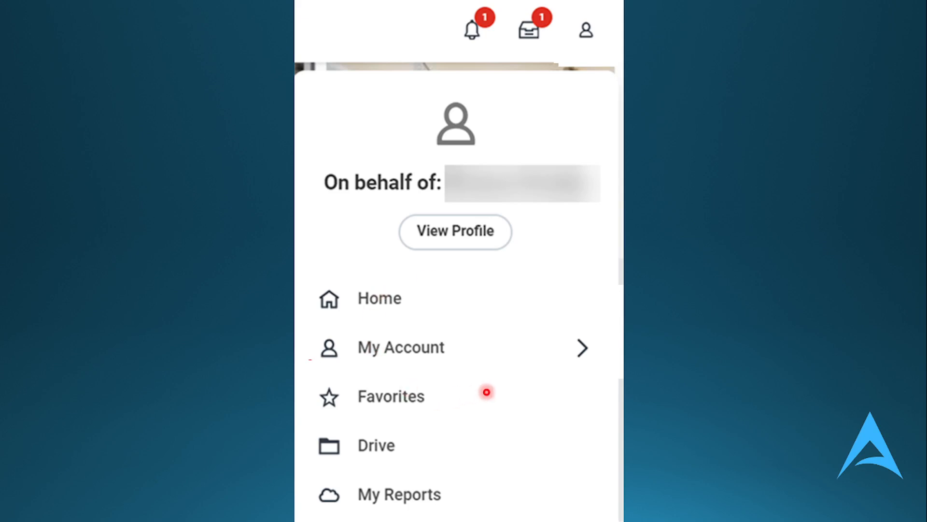
{"action": "mouse_move", "coordinate": [357, 315]}
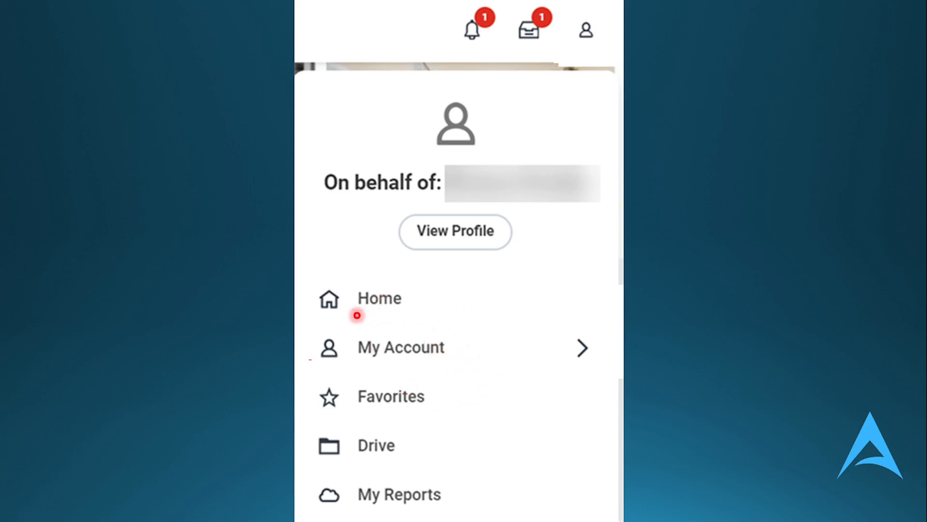
{"action": "mouse_move", "coordinate": [403, 250]}
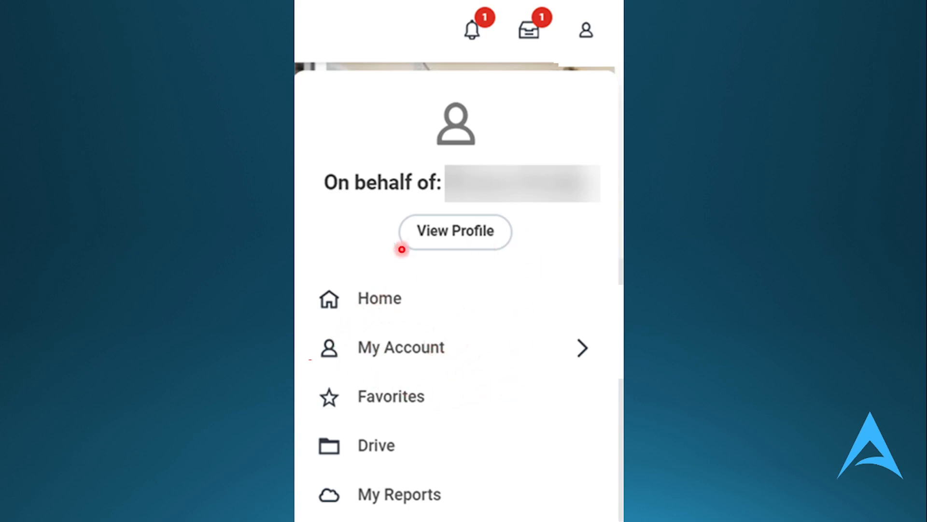
{"action": "mouse_move", "coordinate": [472, 231]}
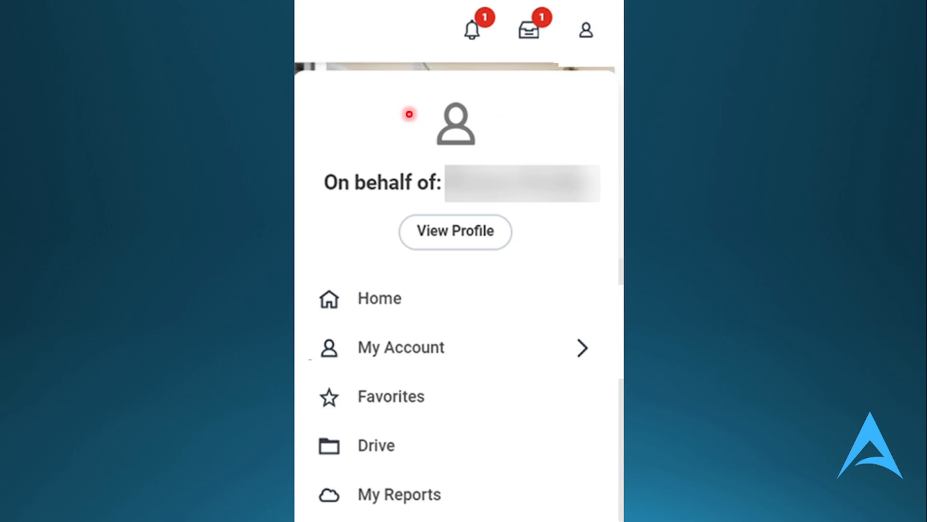
{"action": "mouse_move", "coordinate": [437, 254]}
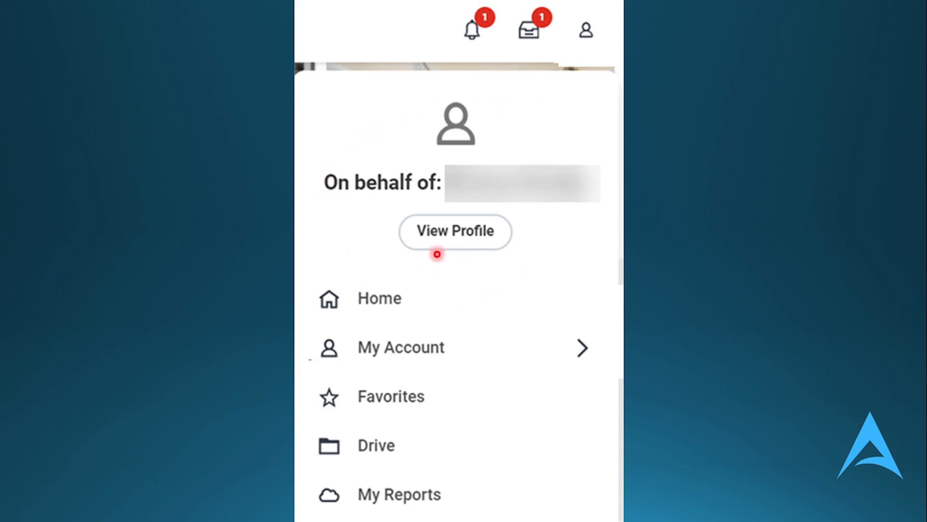
{"action": "mouse_move", "coordinate": [406, 261]}
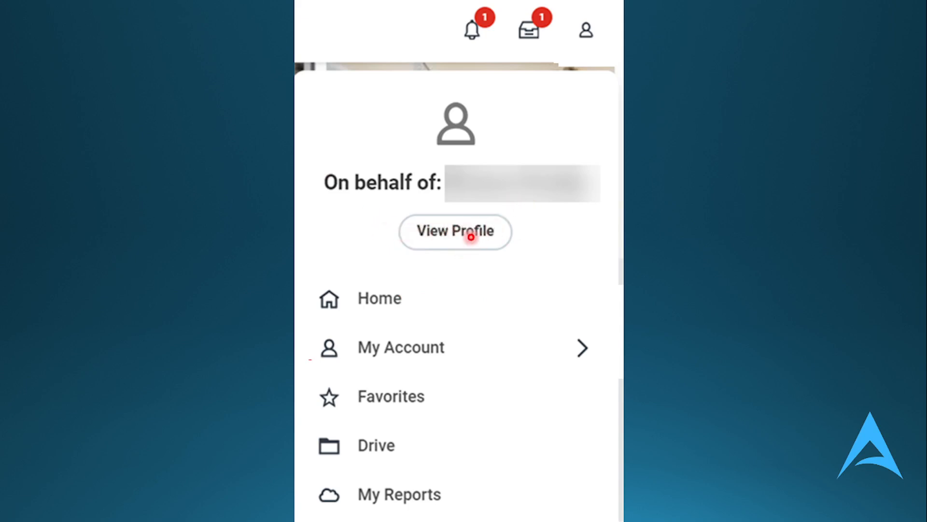
- Open My Account from the profile menu to show Organization ID, Change Password and View Signon History
{"action": "left_click", "coordinate": [401, 347]}
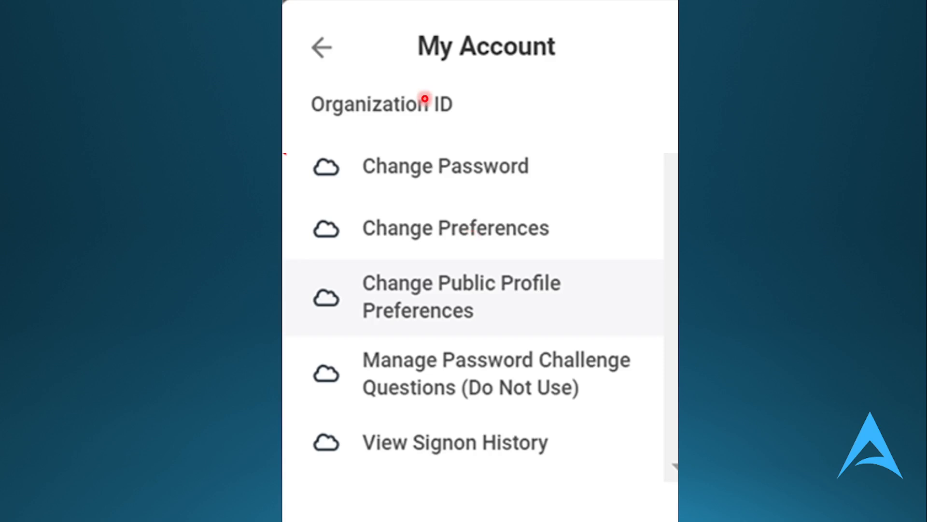
{"action": "left_click", "coordinate": [324, 47]}
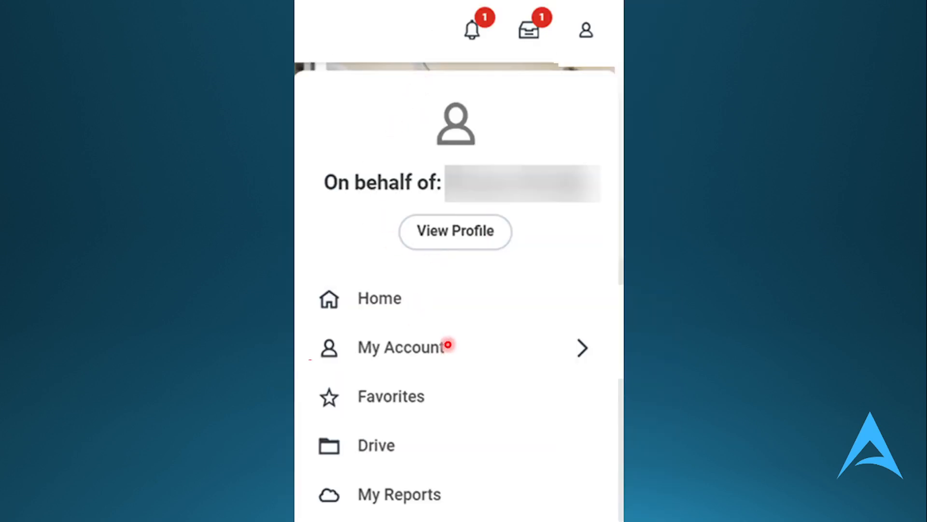
{"action": "left_click", "coordinate": [401, 346]}
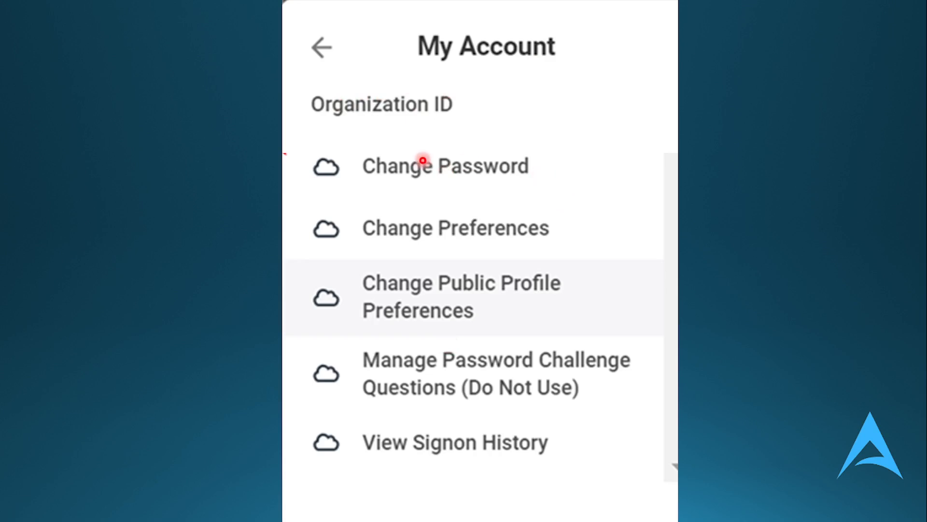
{"action": "mouse_move", "coordinate": [508, 395]}
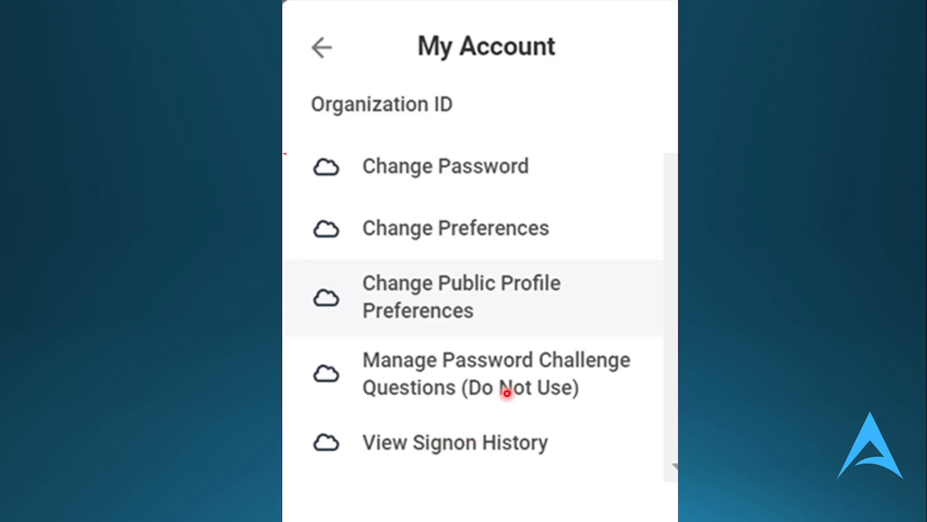
{"action": "mouse_move", "coordinate": [590, 131]}
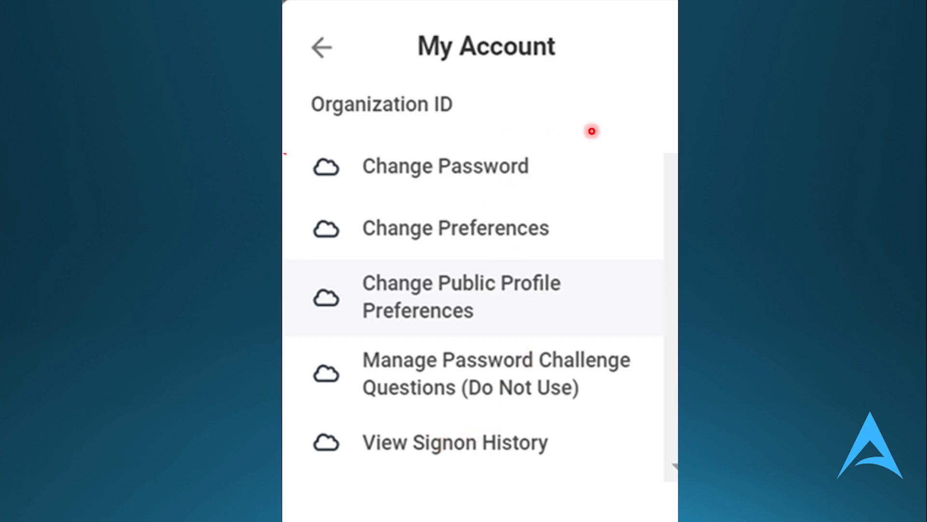
{"action": "mouse_move", "coordinate": [563, 135]}
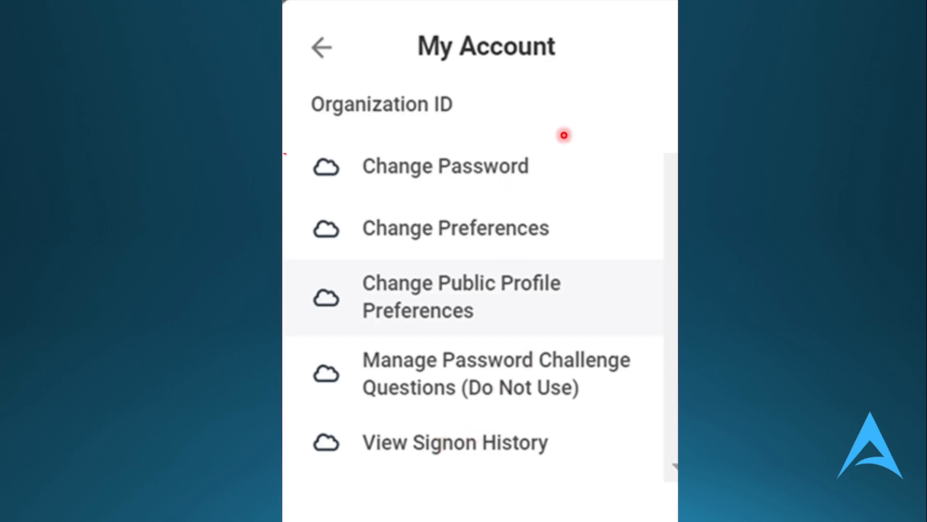